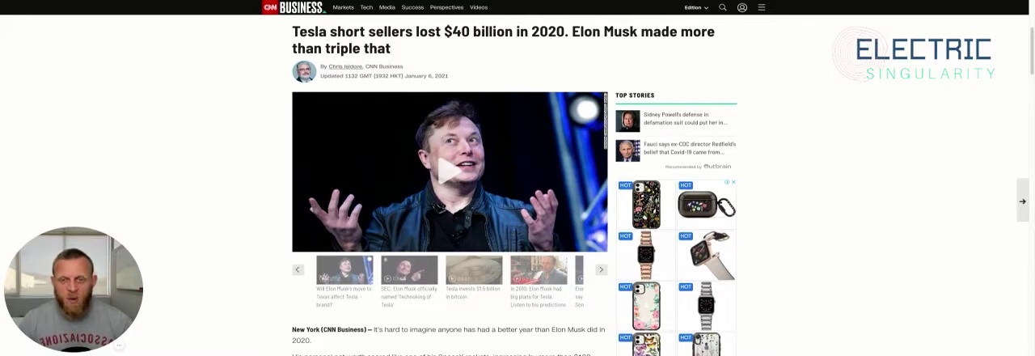
scroll("down", 3)
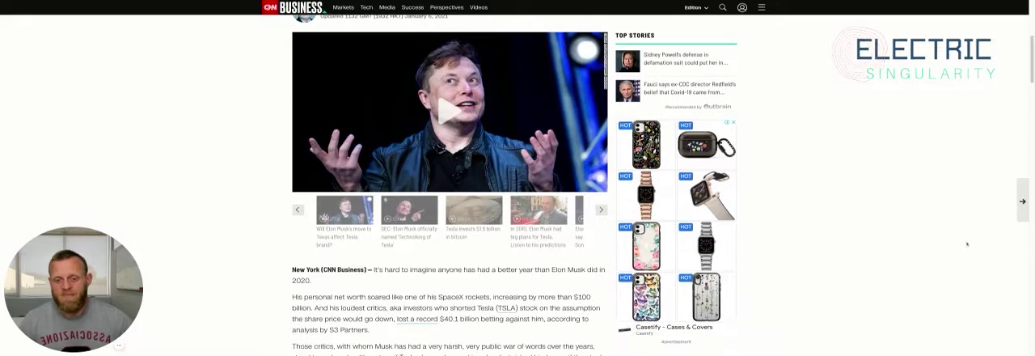
scroll("down", 3)
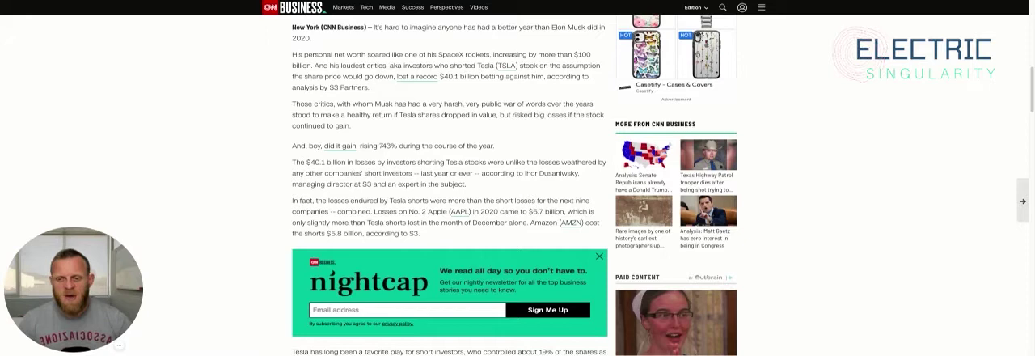
scroll("down", 3)
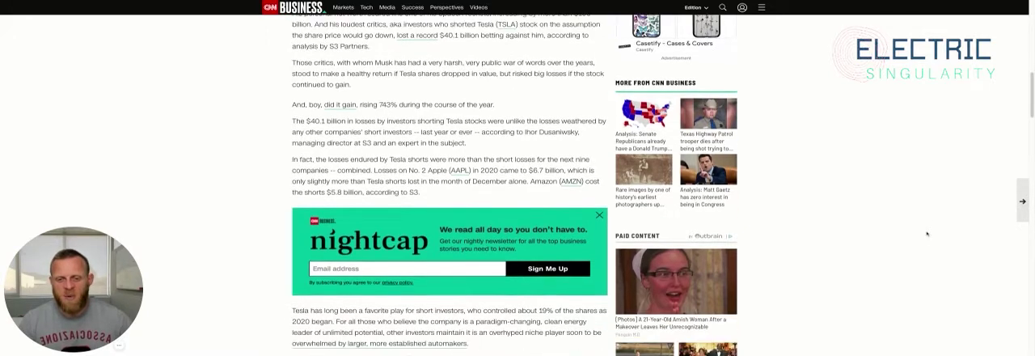
scroll("down", 3)
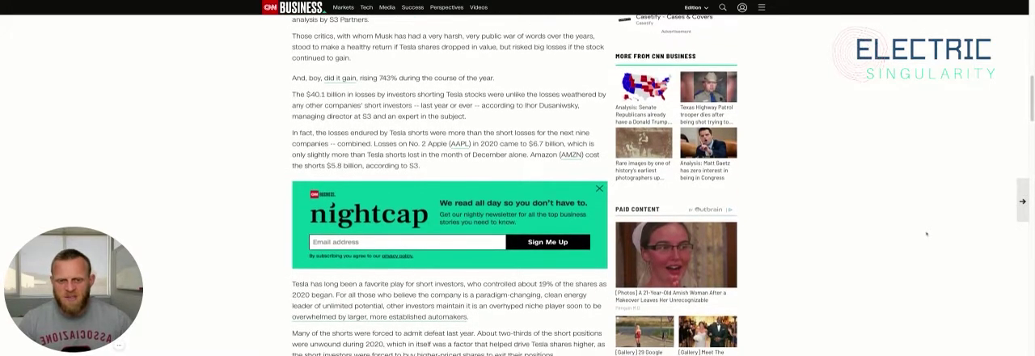
scroll("down", 3)
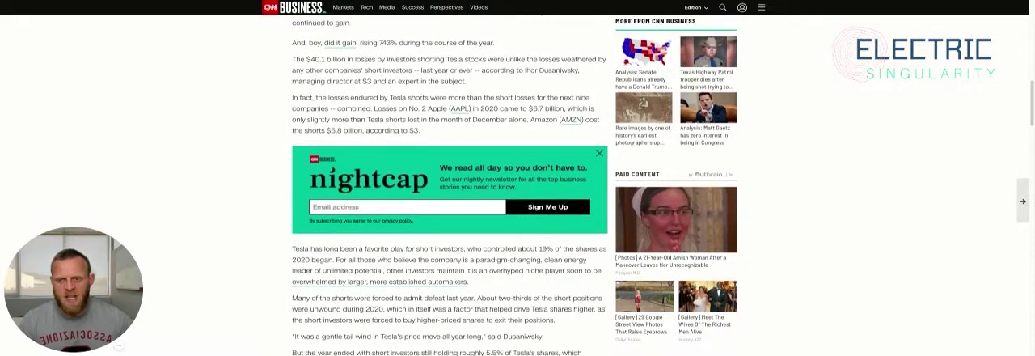
scroll("down", 3)
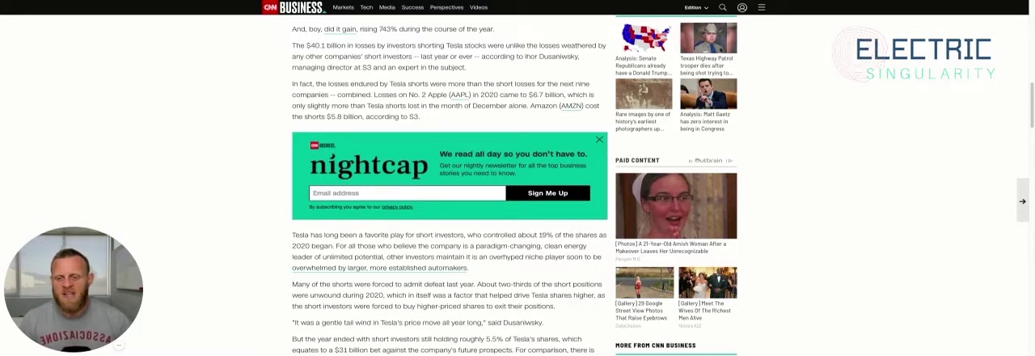
scroll("down", 3)
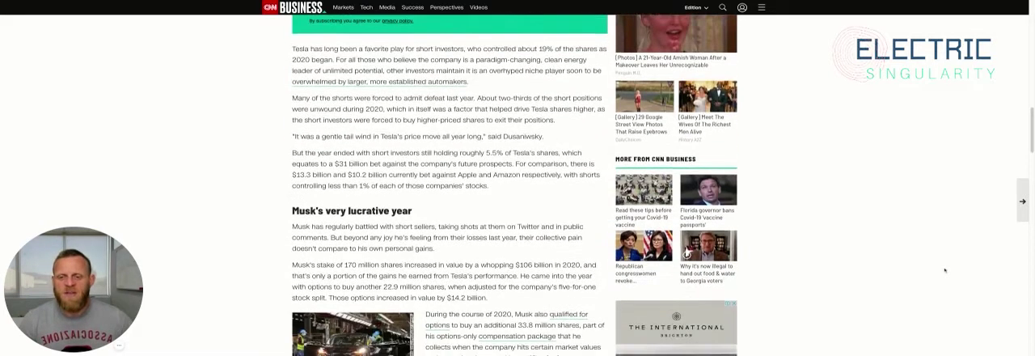
scroll("down", 3)
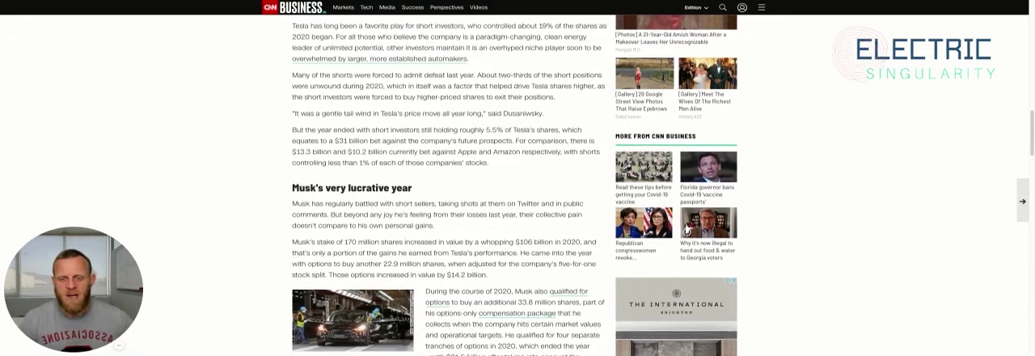
scroll("down", 3)
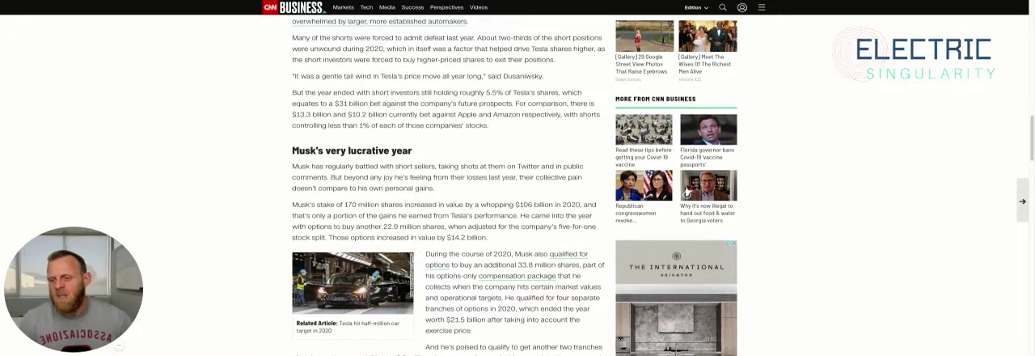
scroll("down", 3)
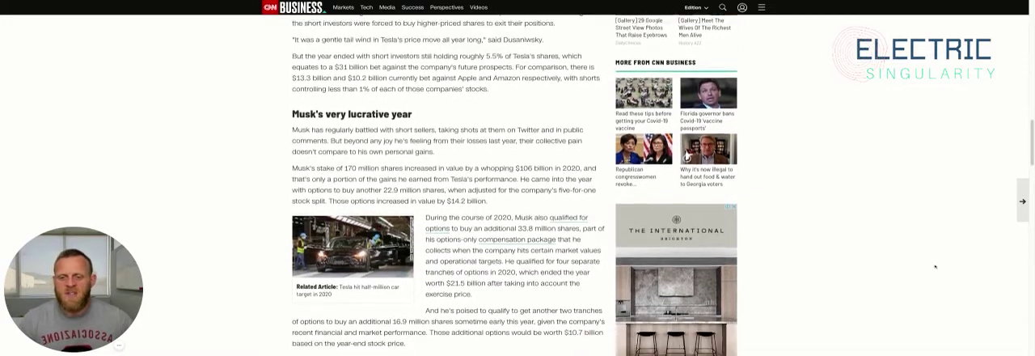
scroll("down", 3)
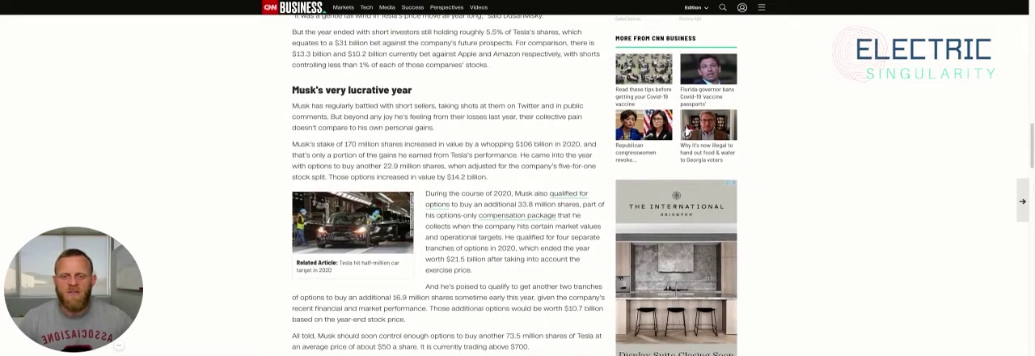
scroll("down", 3)
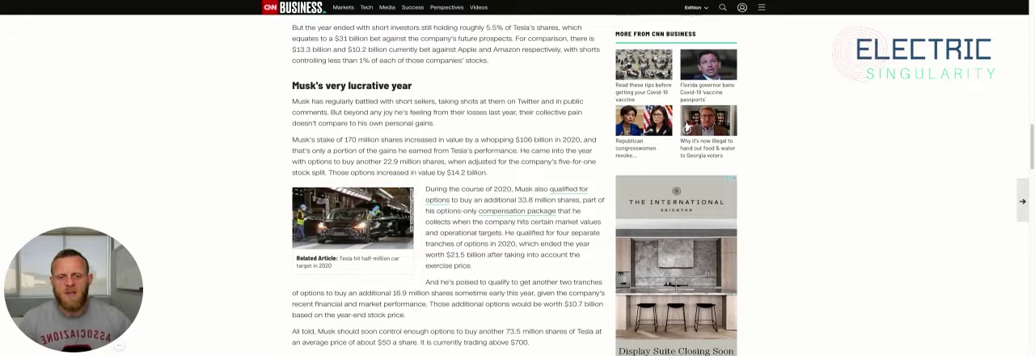
scroll("down", 3)
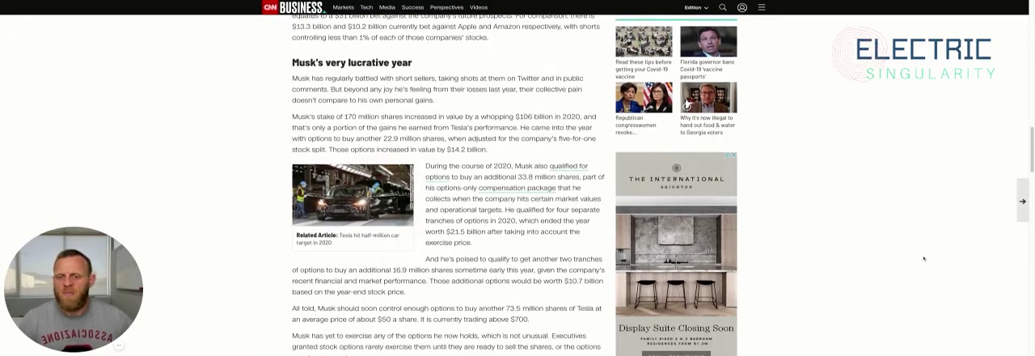
scroll("down", 3)
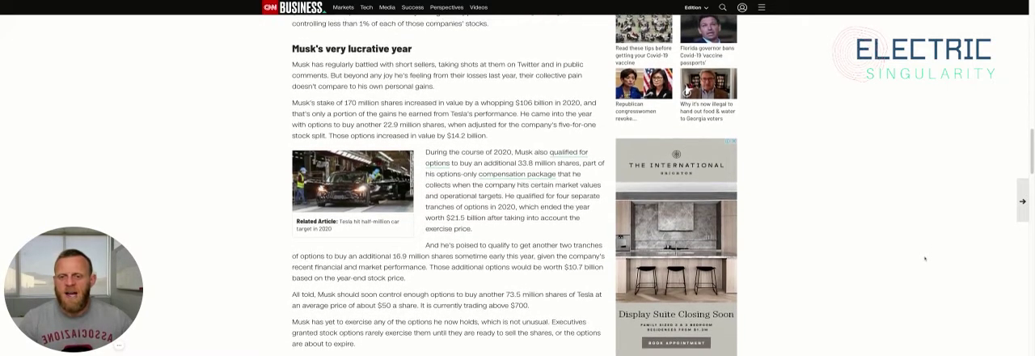
scroll("down", 3)
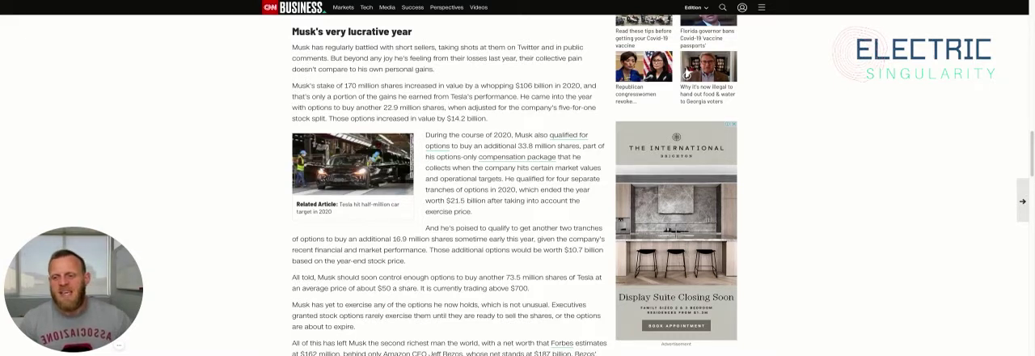
scroll("down", 3)
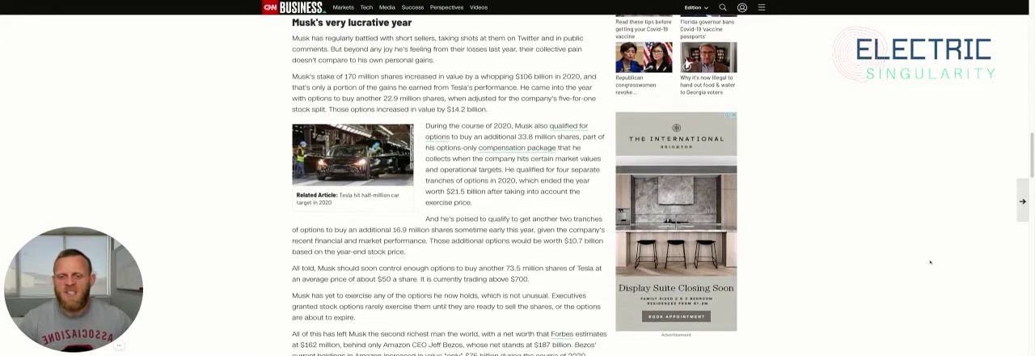
scroll("down", 3)
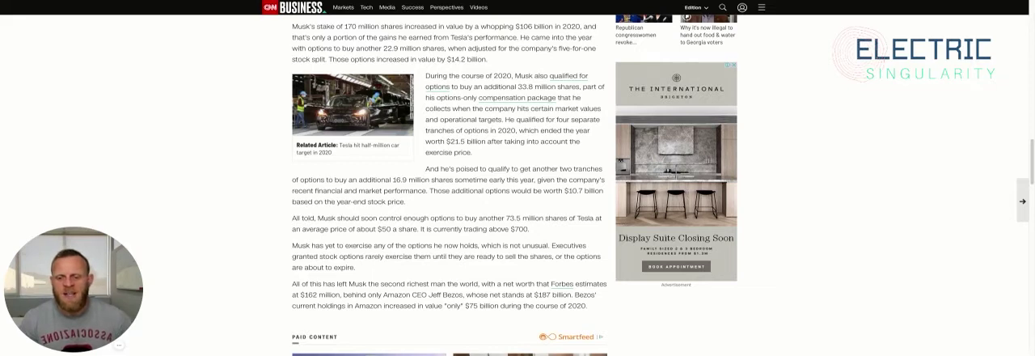
scroll("down", 3)
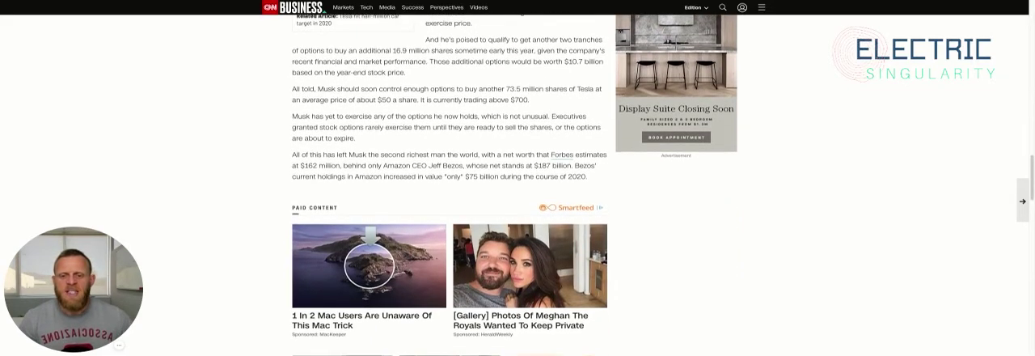
scroll("down", 3)
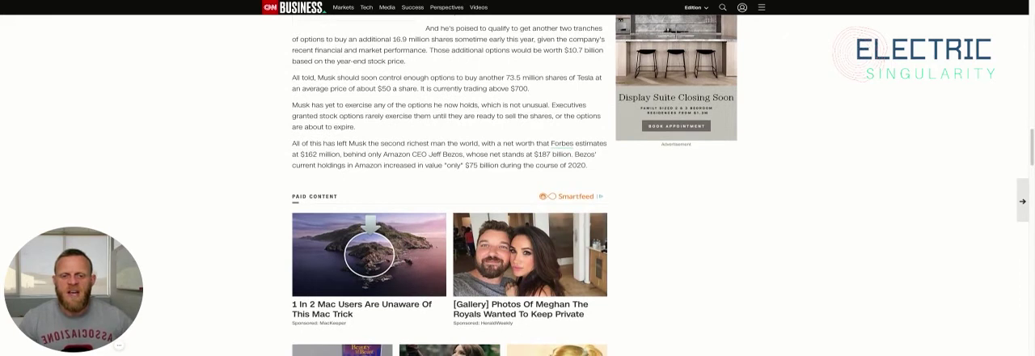